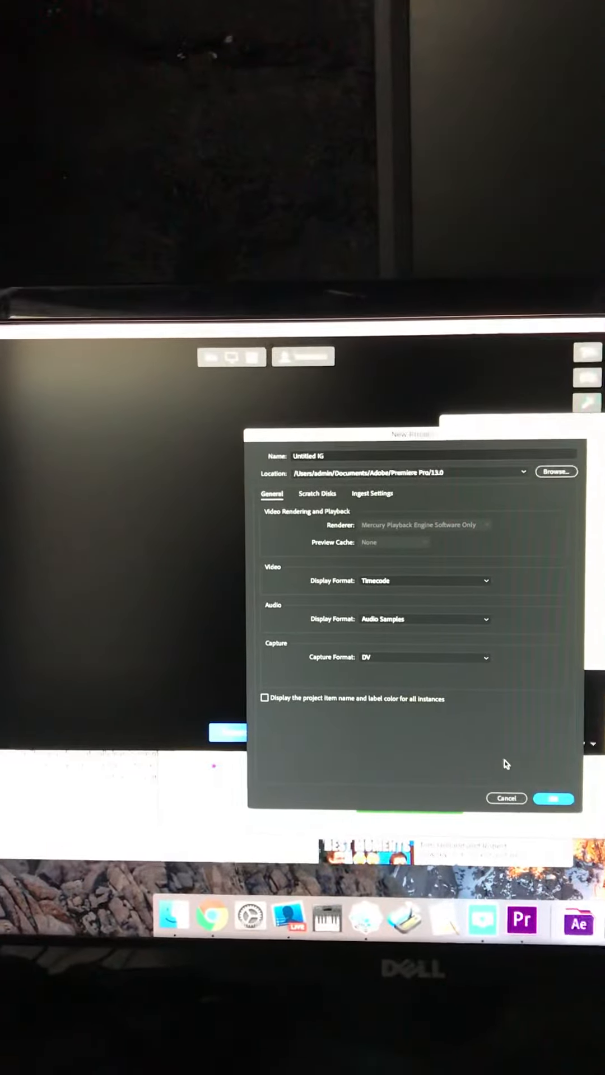
Create the project 'Untitled 18' with the default New Project settings
left_click(553, 798)
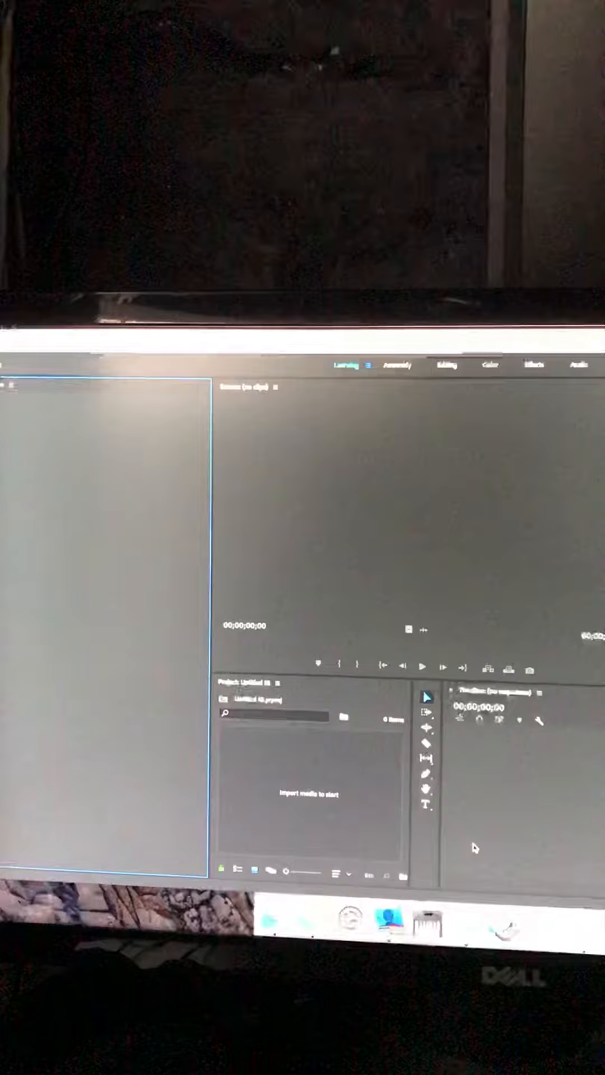